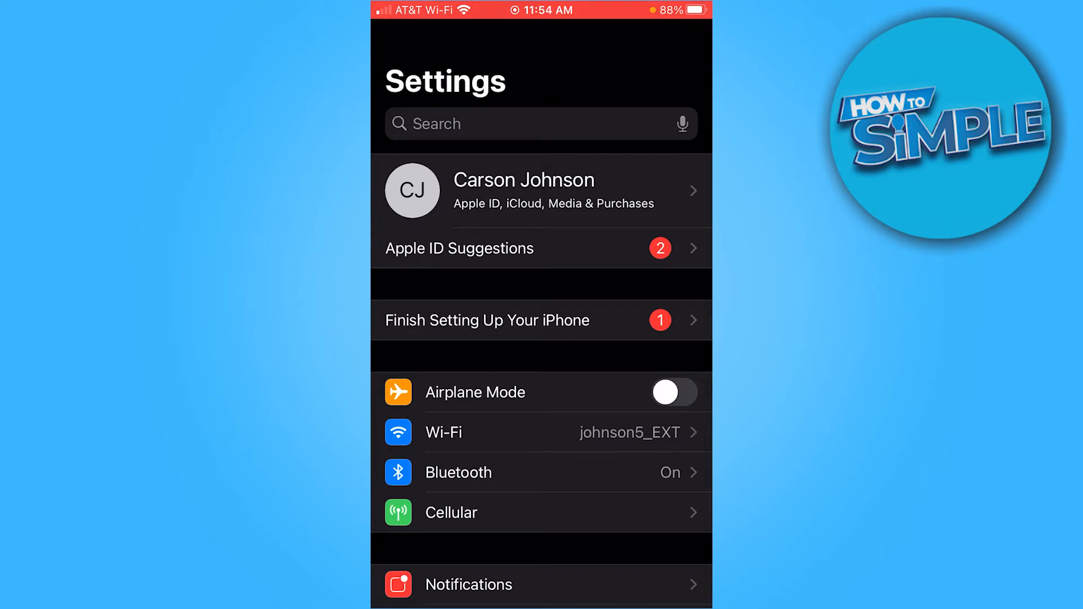
# Step: Reach the Date & Time page showing automatic time on and Chicago as the zone
pyautogui.scroll(-3)
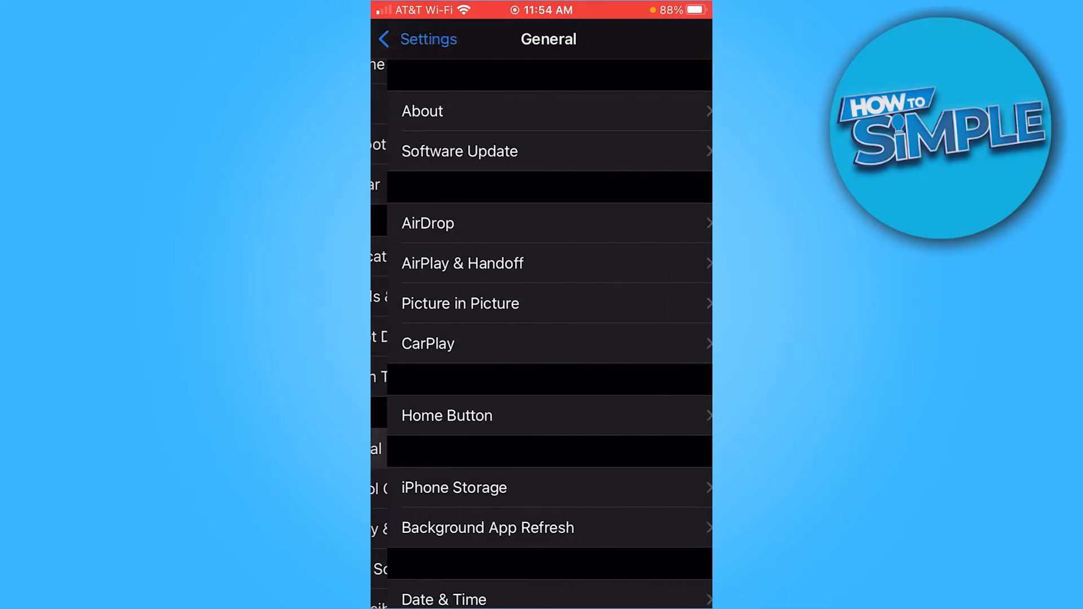
pyautogui.click(444, 598)
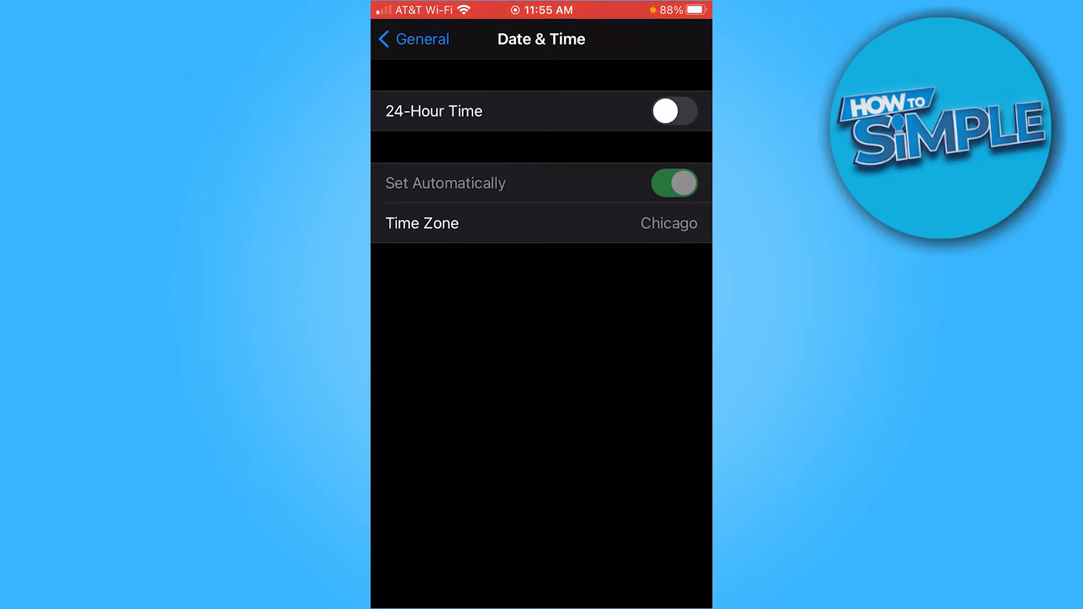
# Step: Return to the main Settings list and enter the Screen Time settings
pyautogui.click(413, 39)
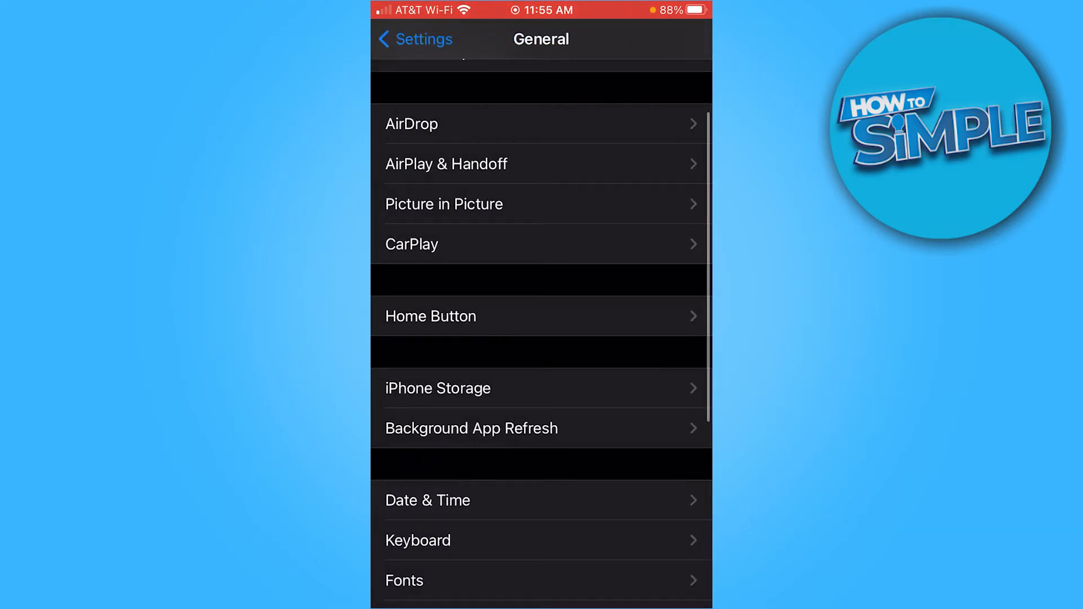
pyautogui.click(414, 38)
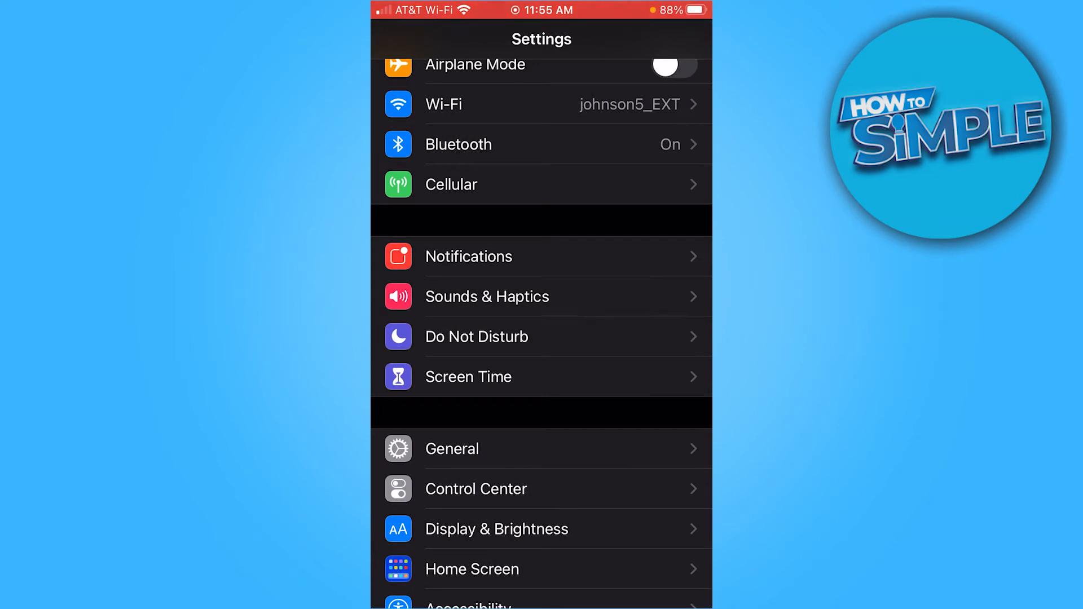
pyautogui.click(468, 377)
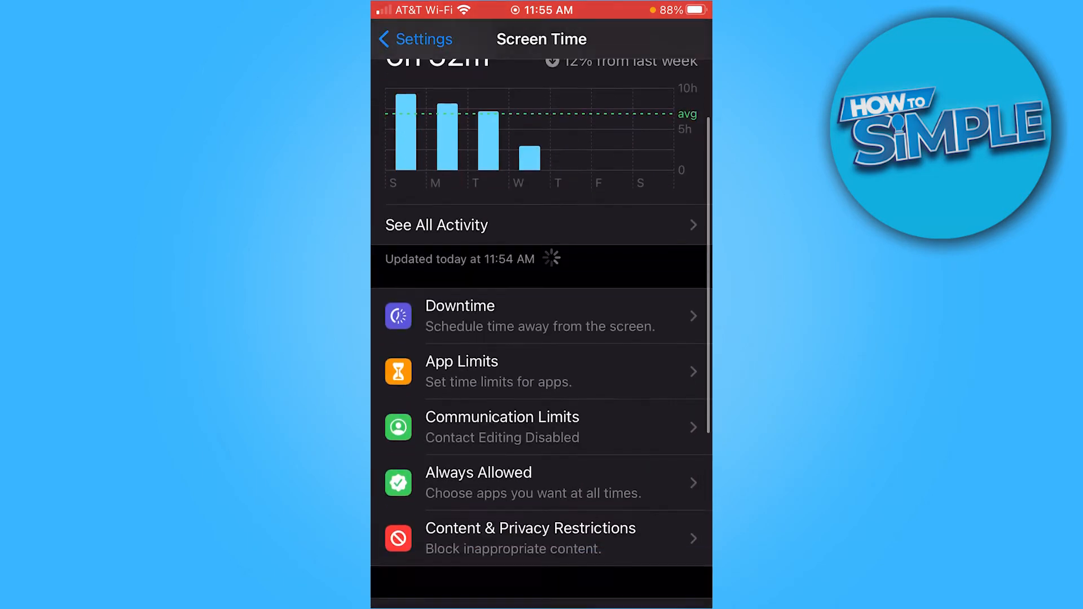
# Step: Check Content & Privacy Restrictions (enabled) and come back to Screen Time
pyautogui.scroll(-3)
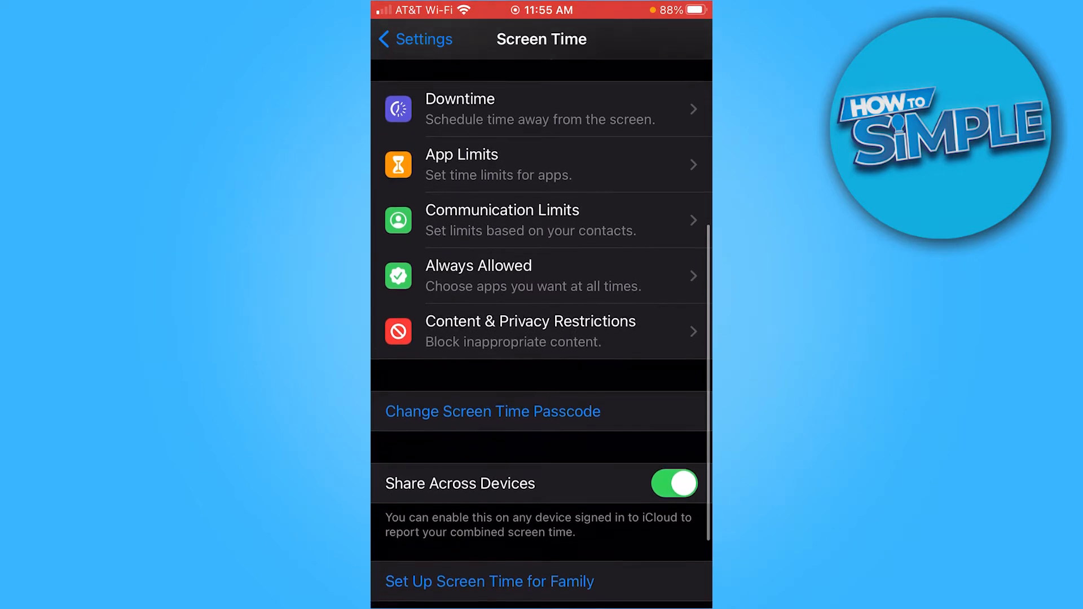
pyautogui.click(530, 331)
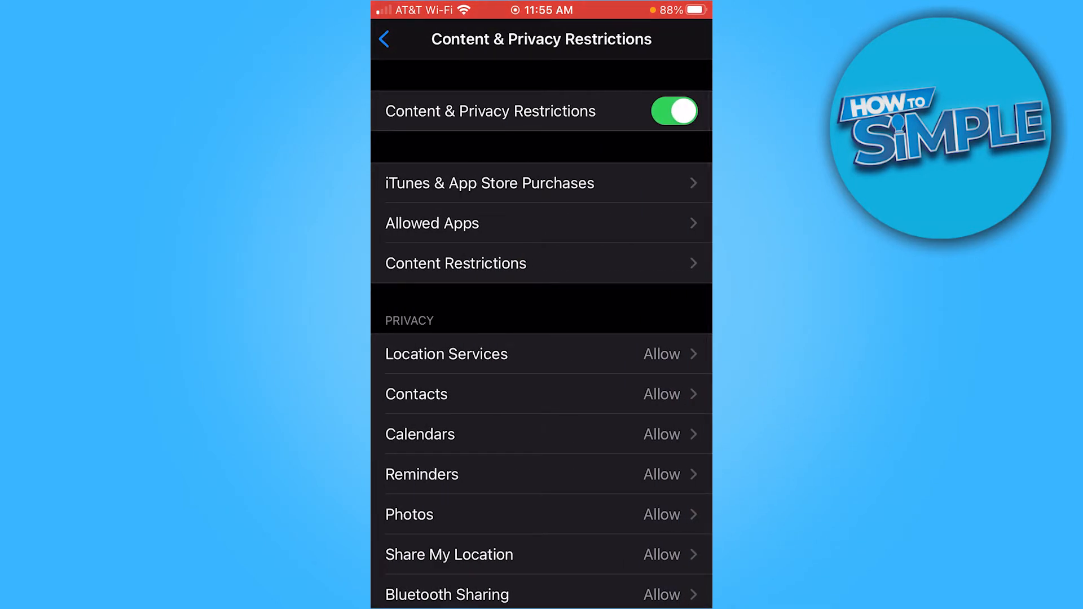
pyautogui.click(673, 112)
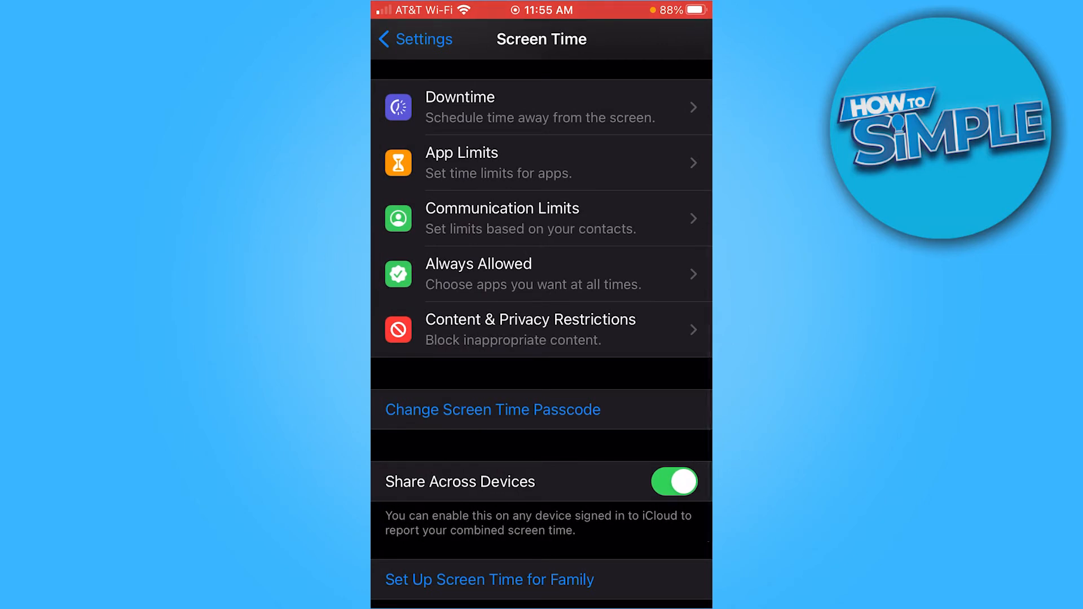
# Step: Bring up the Screen Time passcode prompt, choose Turn Off, and return to Settings
pyautogui.click(493, 409)
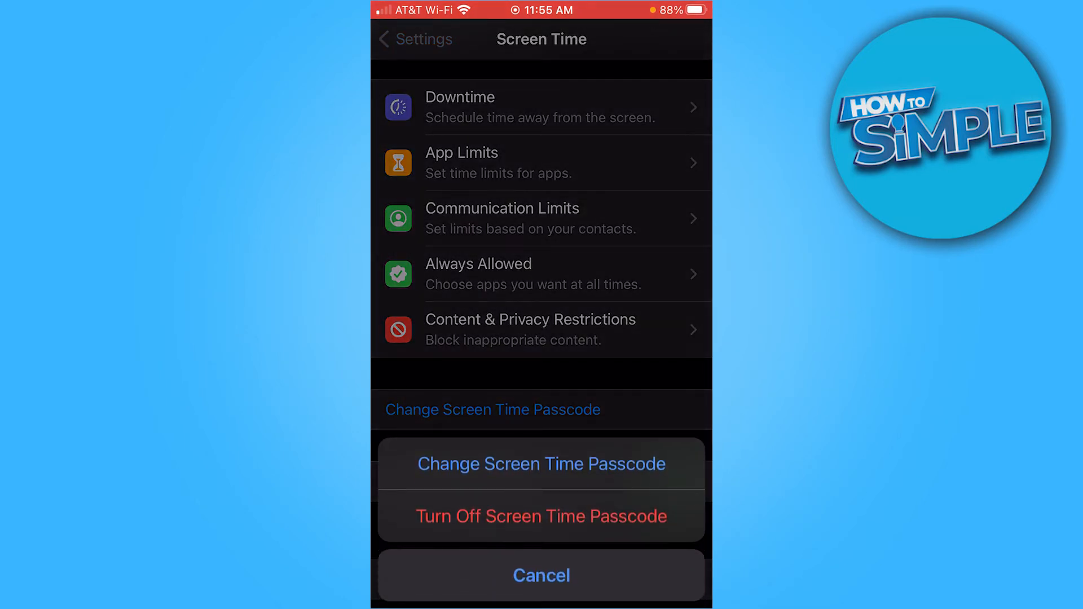
pyautogui.click(541, 515)
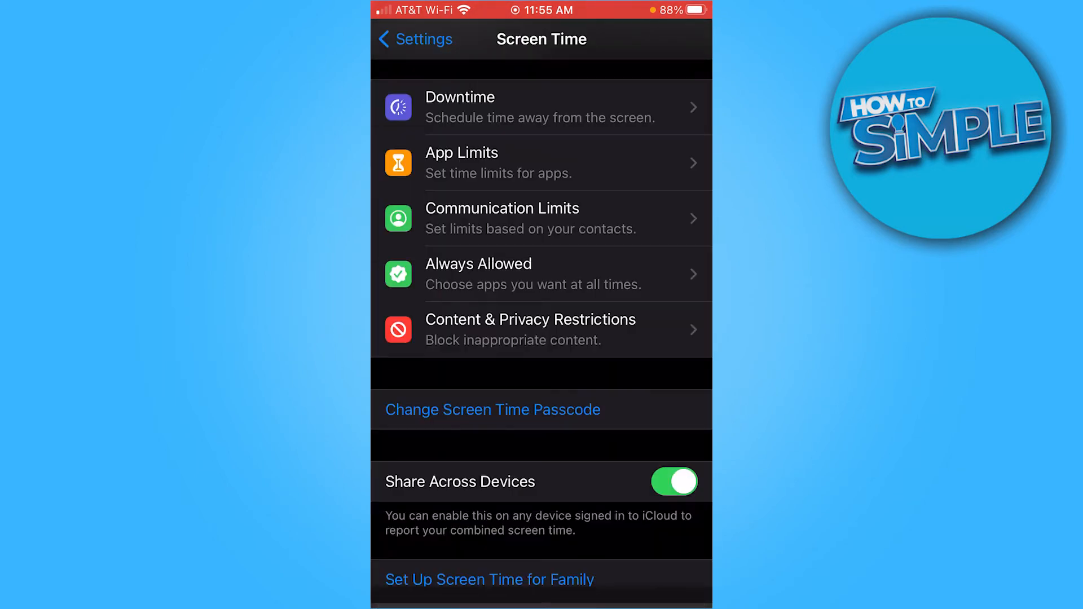
pyautogui.click(493, 410)
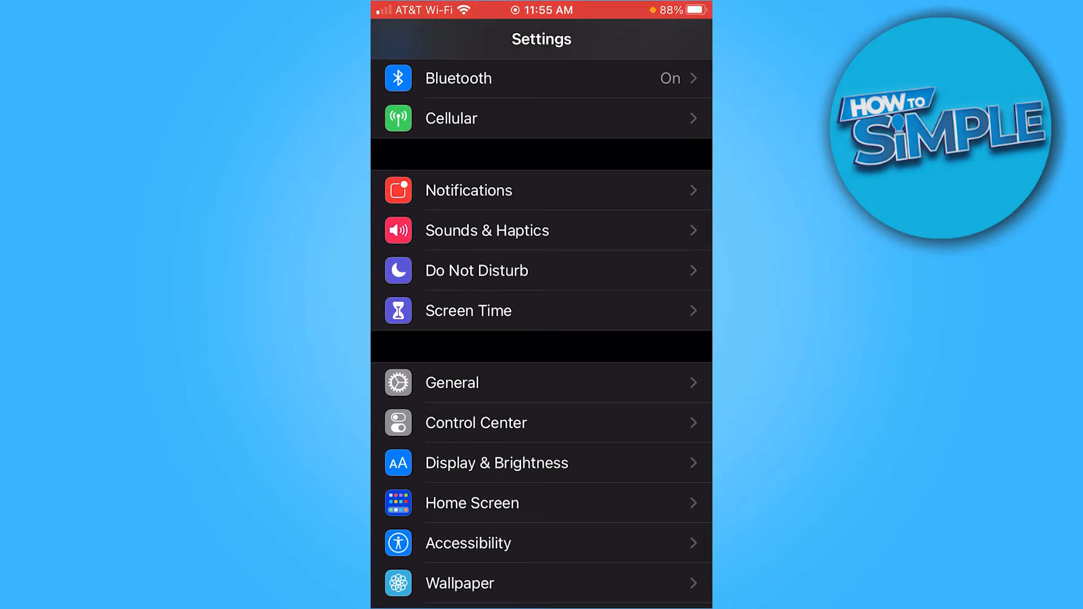
# Step: Set the time zone to Los Angeles by searching 'los' with automatic time off
pyautogui.click(451, 382)
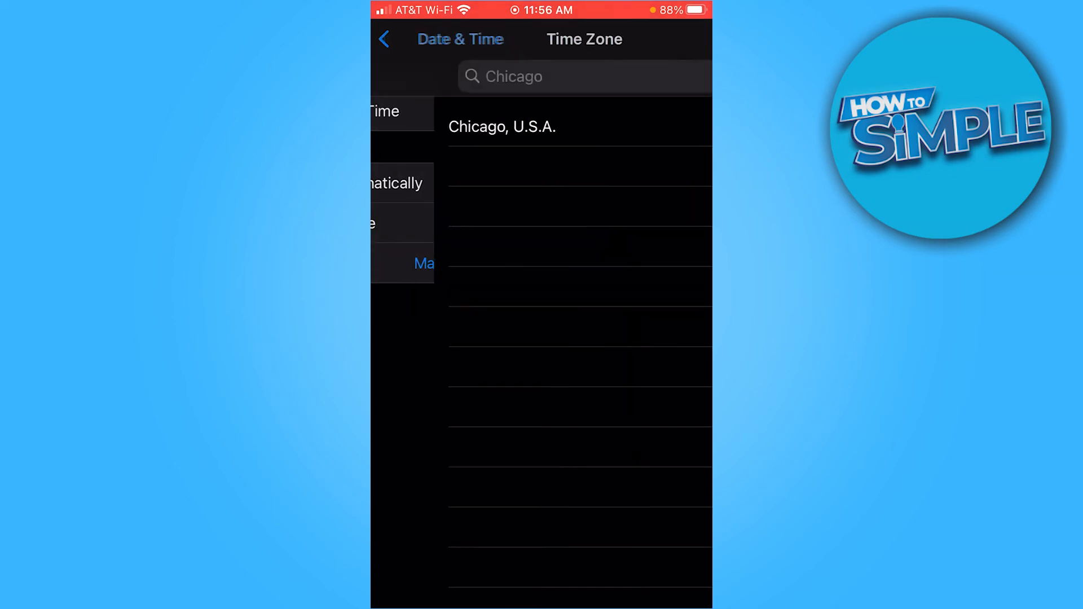
pyautogui.write('los')
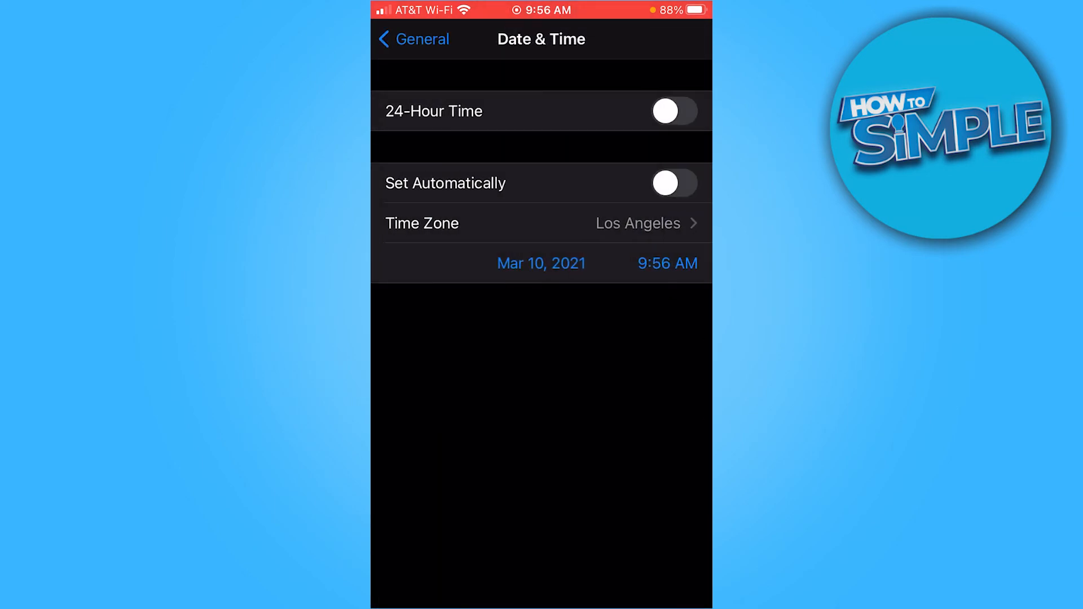
pyautogui.click(540, 263)
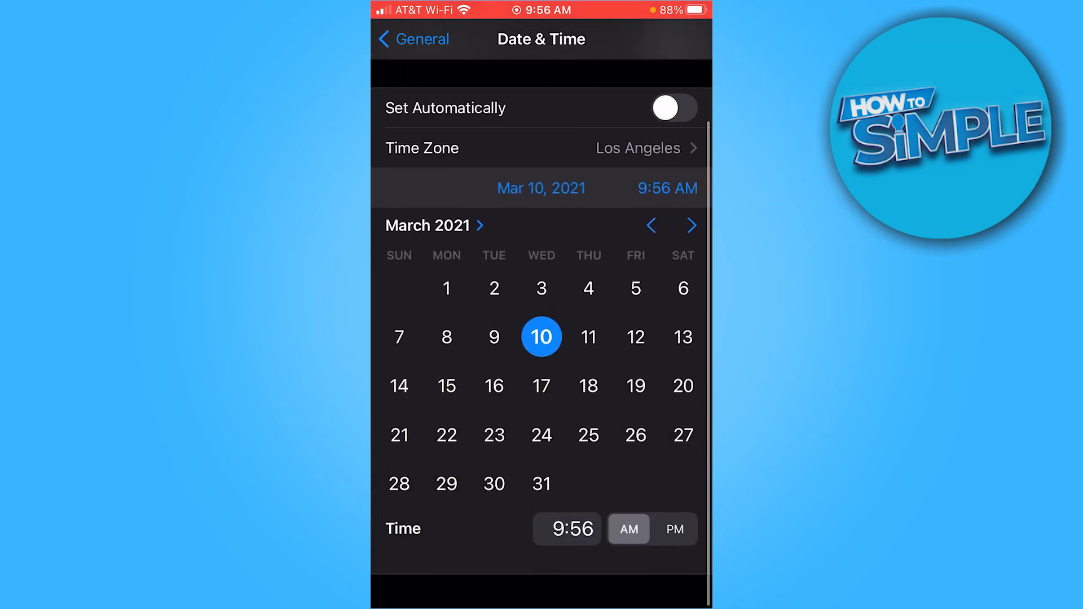
# Step: Enter a manual time of 10:30 AM
pyautogui.click(567, 528)
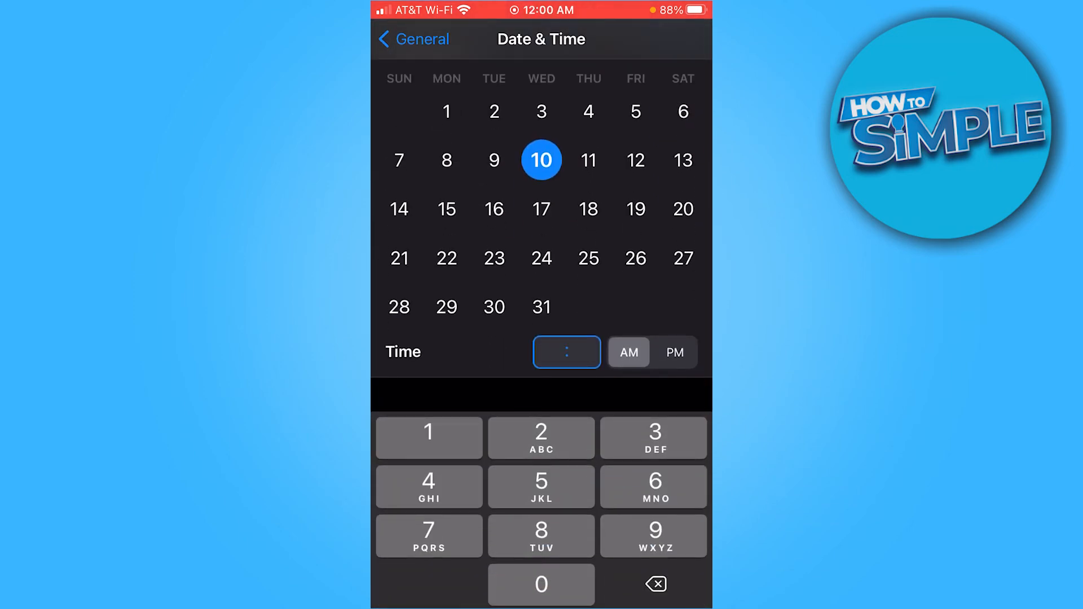
pyautogui.write('1030')
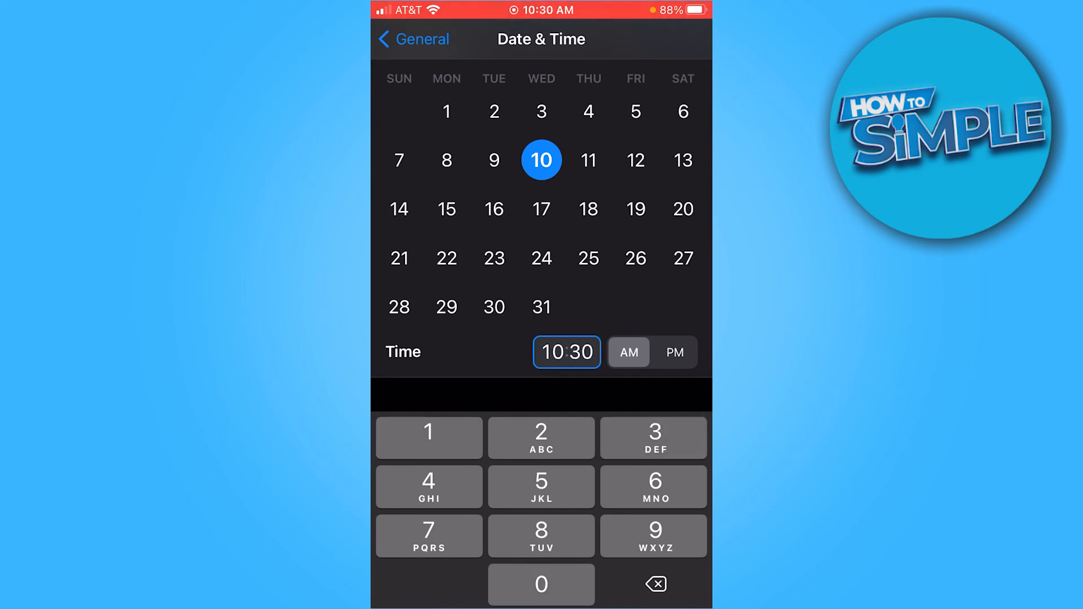